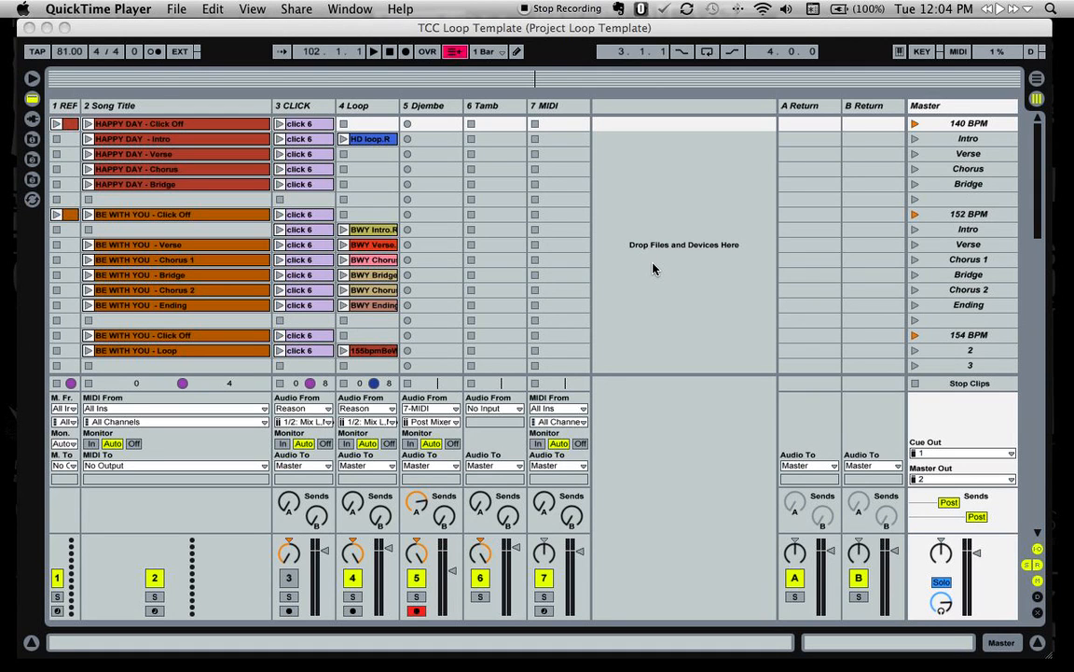
{"action": "mouse_move", "coordinate": [671, 259]}
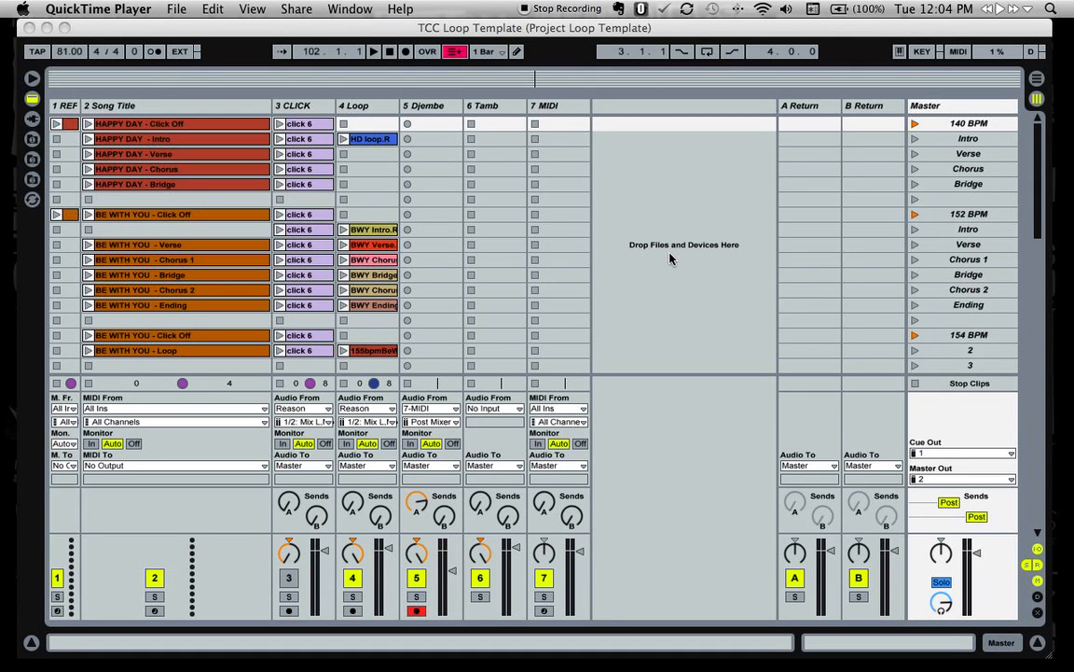
{"action": "mouse_move", "coordinate": [701, 182]}
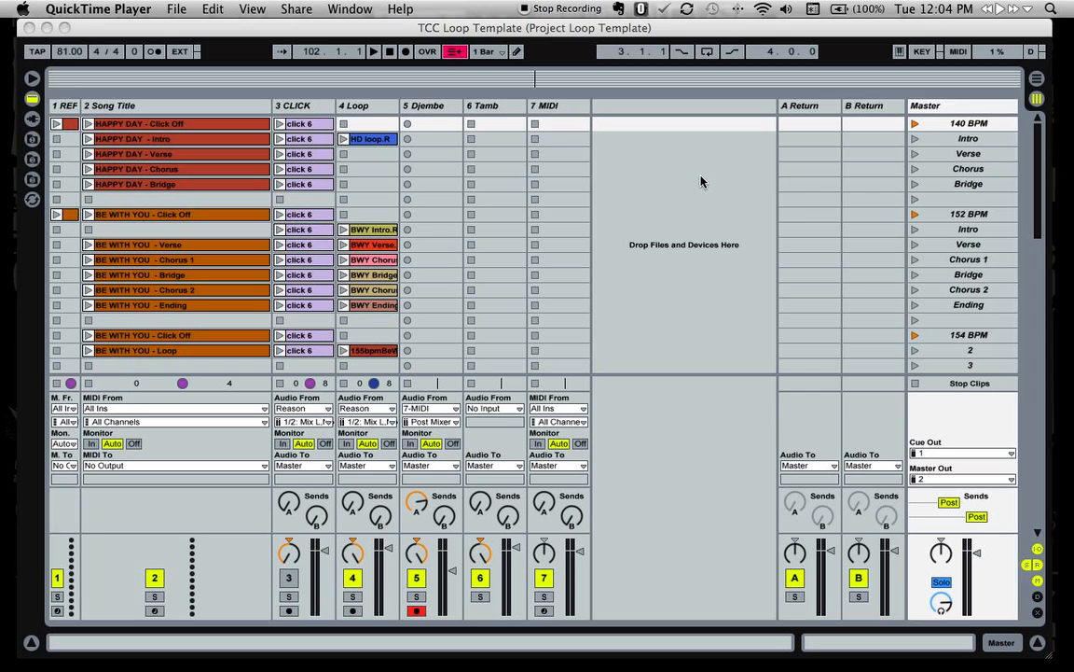
- Select the 152 BPM scene ready for a computer-key assignment
{"action": "left_click", "coordinate": [966, 213]}
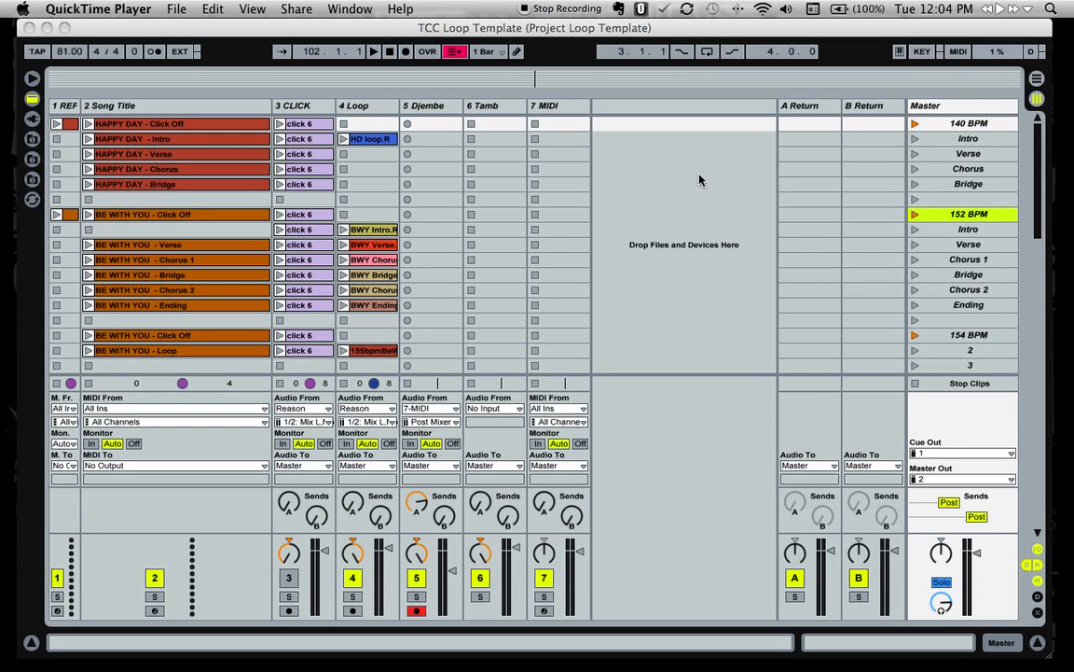
{"action": "mouse_move", "coordinate": [666, 218]}
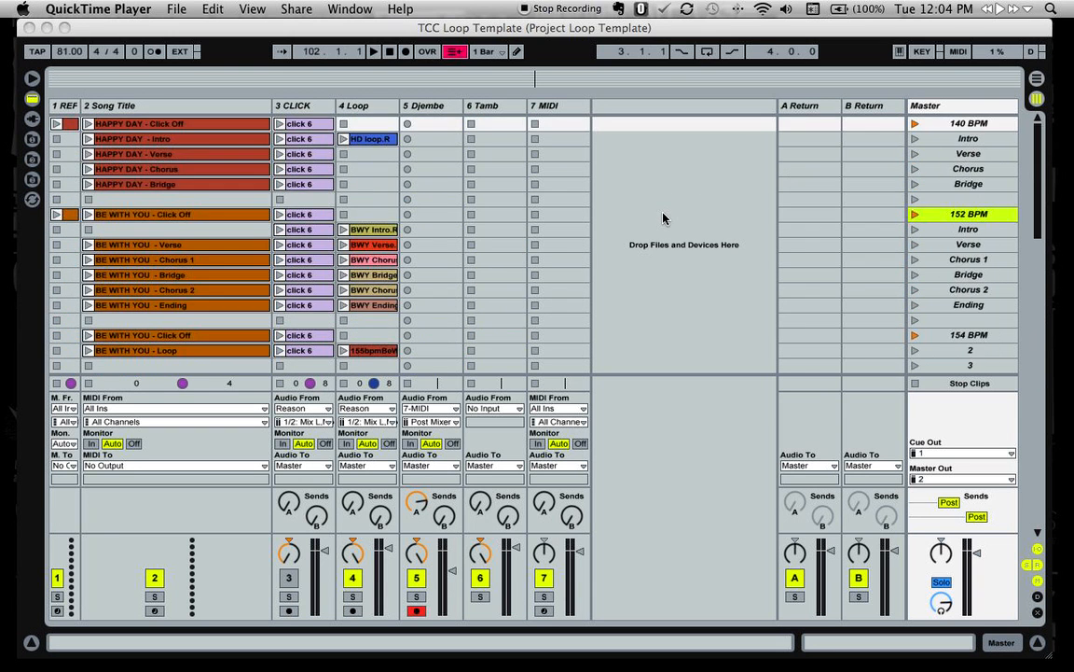
{"action": "mouse_move", "coordinate": [694, 74]}
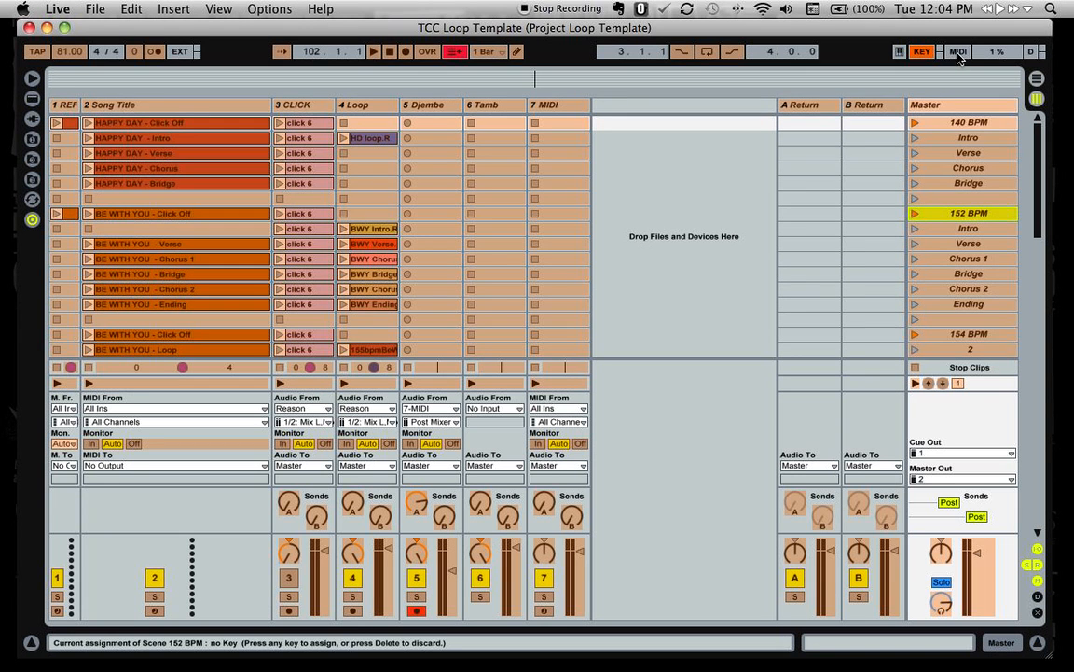
- Leave Key Map Mode and enter MIDI Map Mode to assign controller pads
{"action": "left_click", "coordinate": [921, 52]}
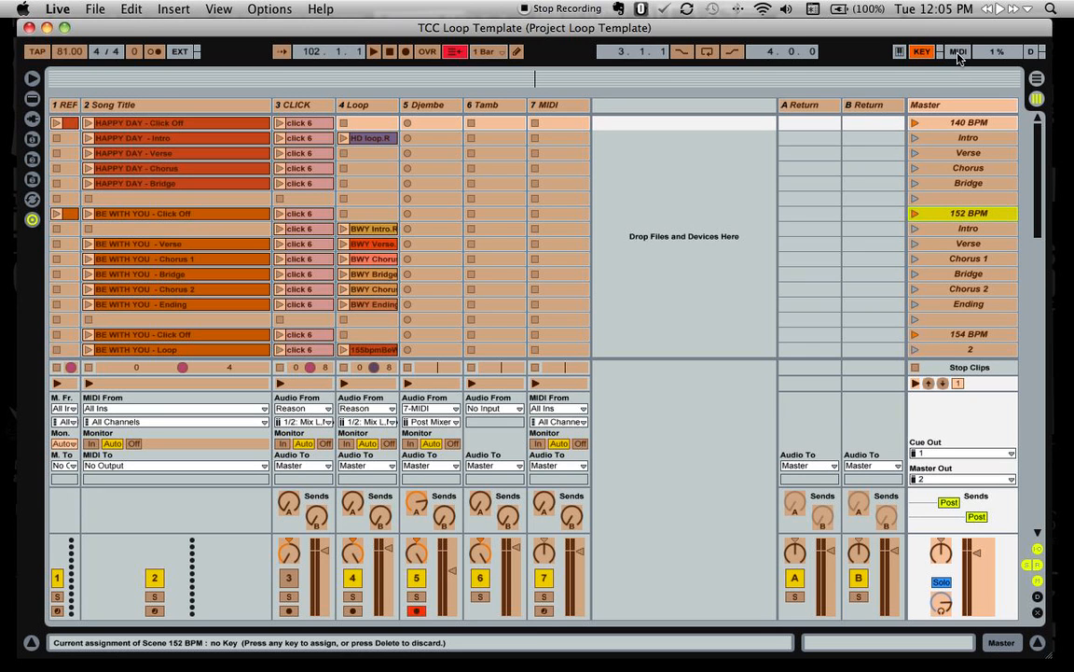
{"action": "left_click", "coordinate": [958, 52]}
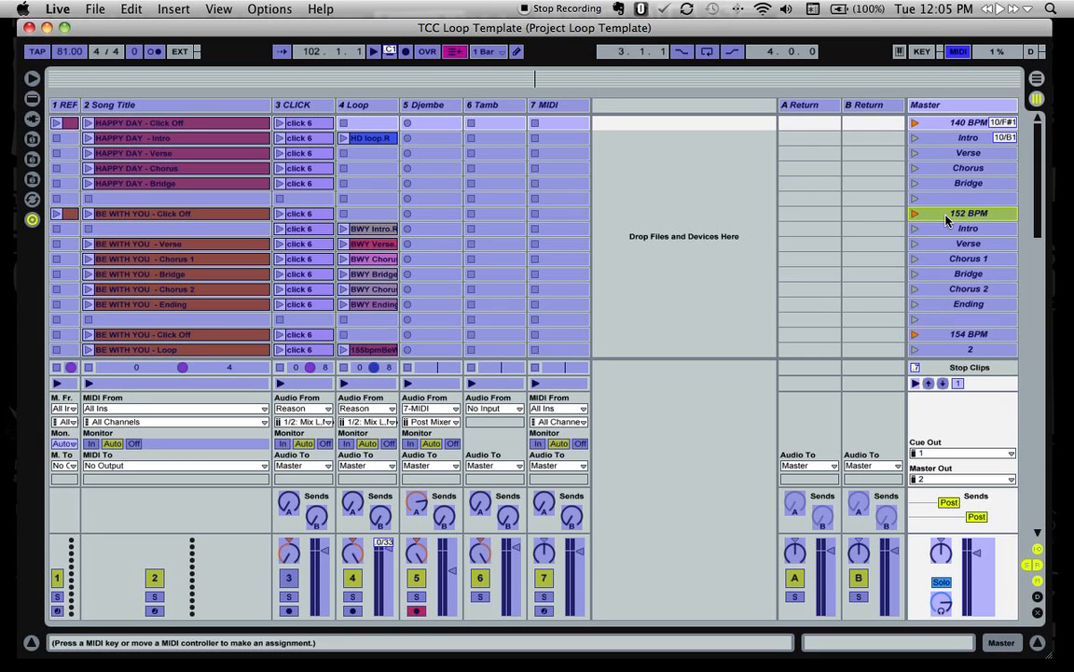
- Select the Verse scene, then the 152 BPM scene, for MIDI pad assignments
{"action": "left_click", "coordinate": [968, 242]}
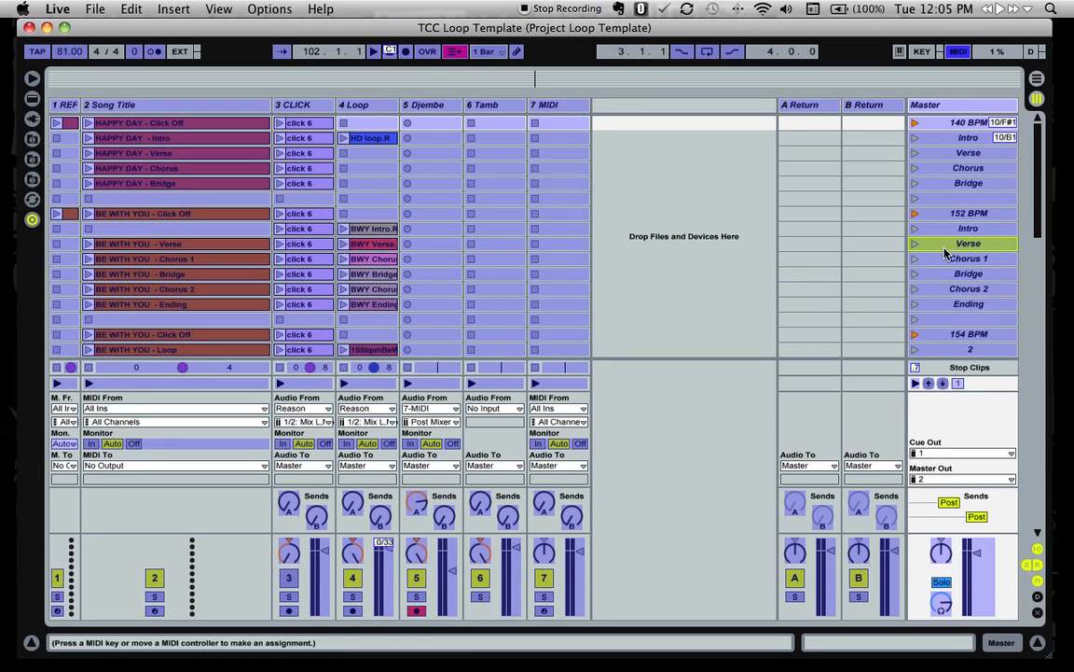
{"action": "left_click", "coordinate": [968, 213]}
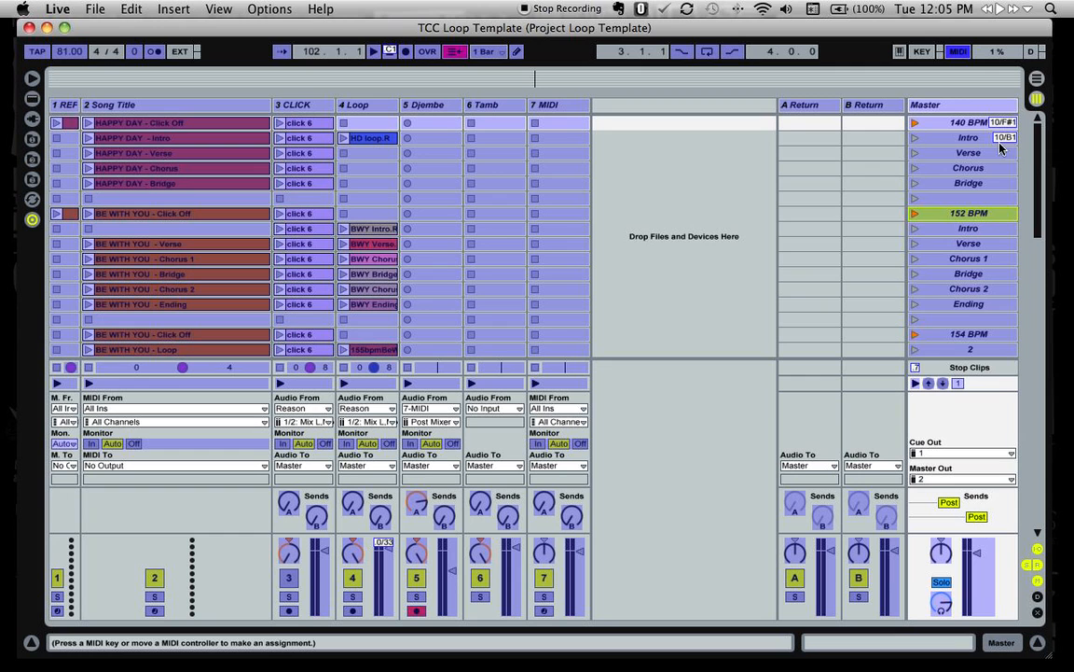
{"action": "mouse_move", "coordinate": [968, 186]}
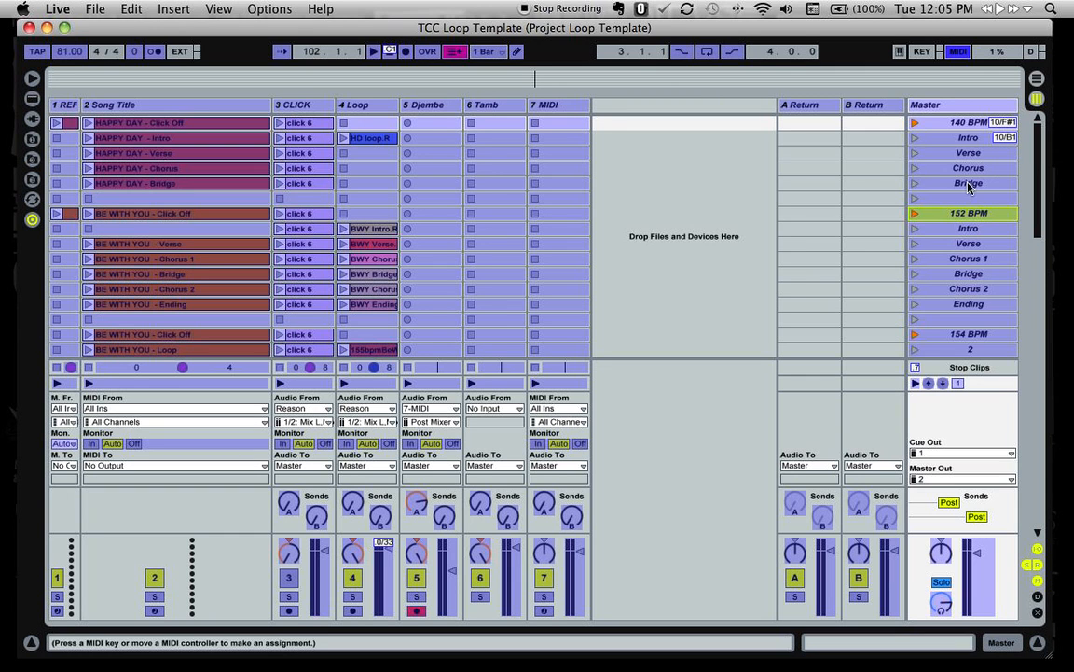
{"action": "mouse_move", "coordinate": [880, 216]}
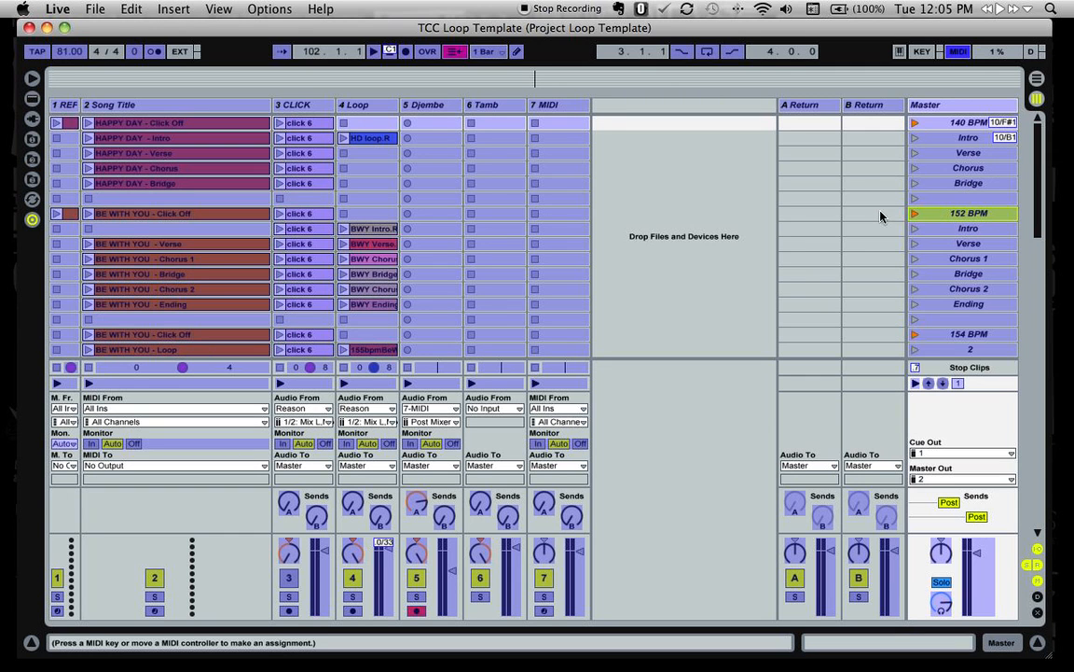
{"action": "mouse_move", "coordinate": [367, 71]}
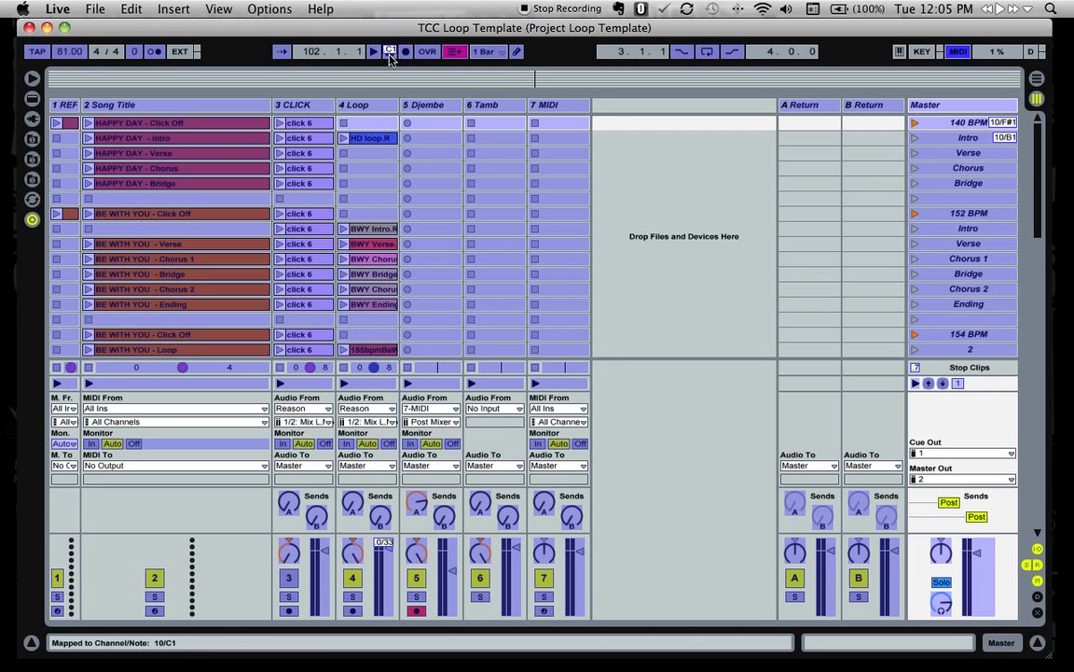
{"action": "mouse_move", "coordinate": [782, 82]}
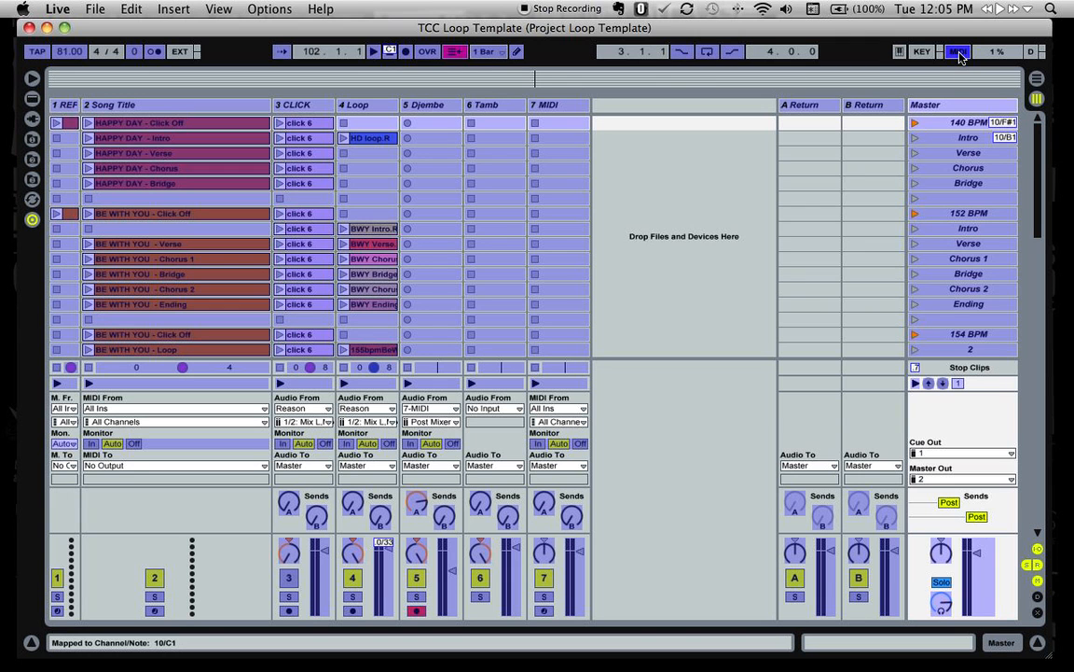
- Exit MIDI Map Mode and look at the File menu's save options
{"action": "left_click", "coordinate": [959, 52]}
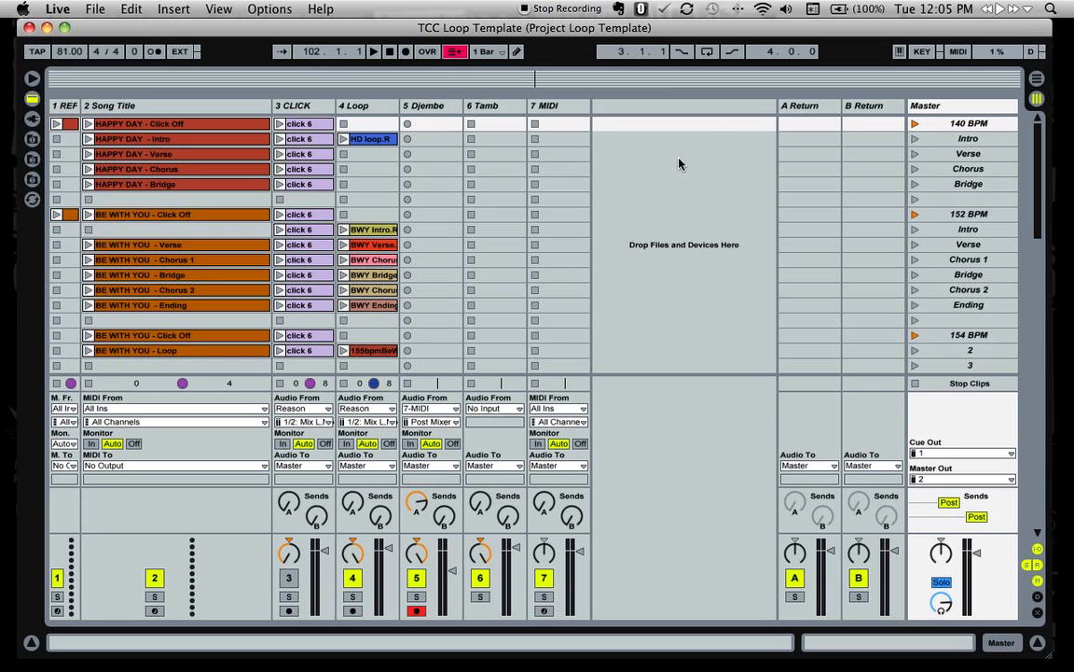
{"action": "mouse_move", "coordinate": [694, 162]}
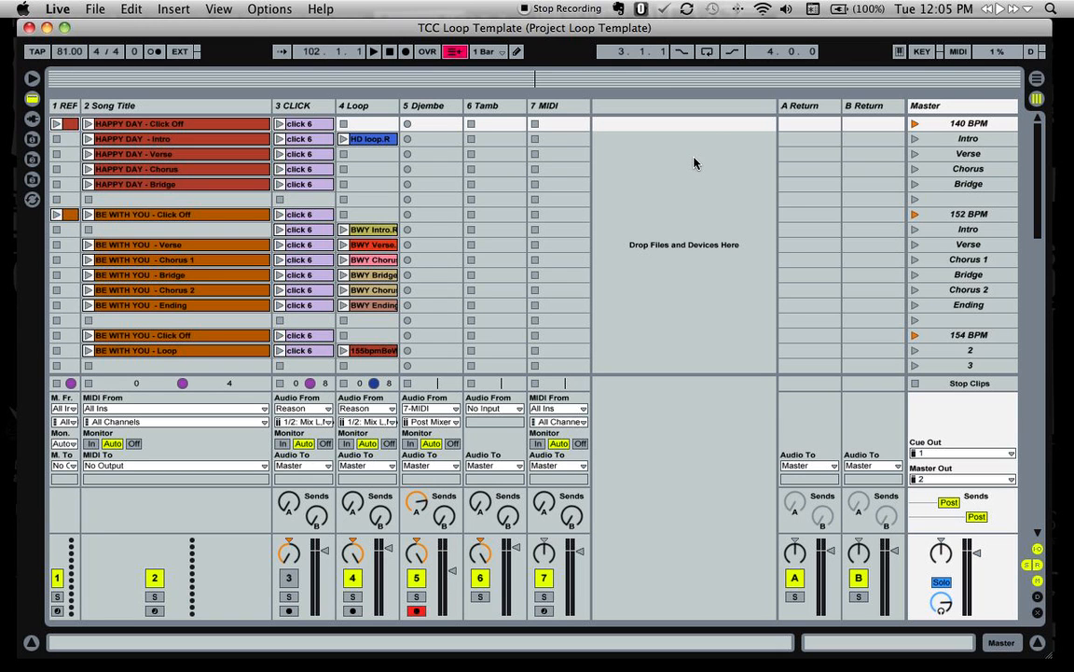
{"action": "left_click", "coordinate": [95, 7]}
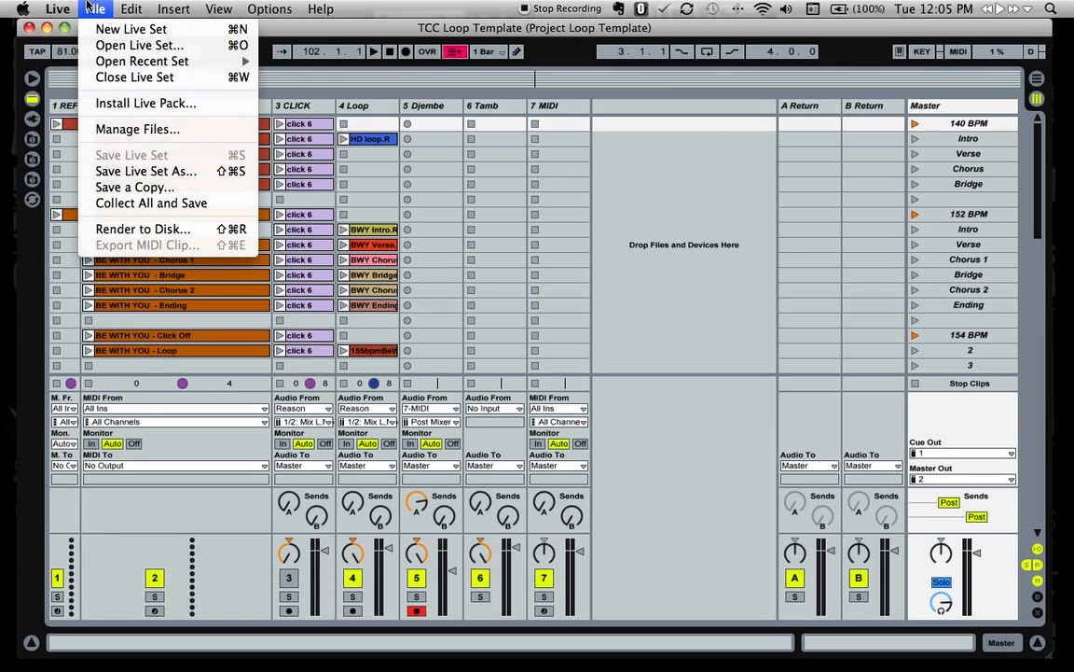
{"action": "mouse_move", "coordinate": [694, 217]}
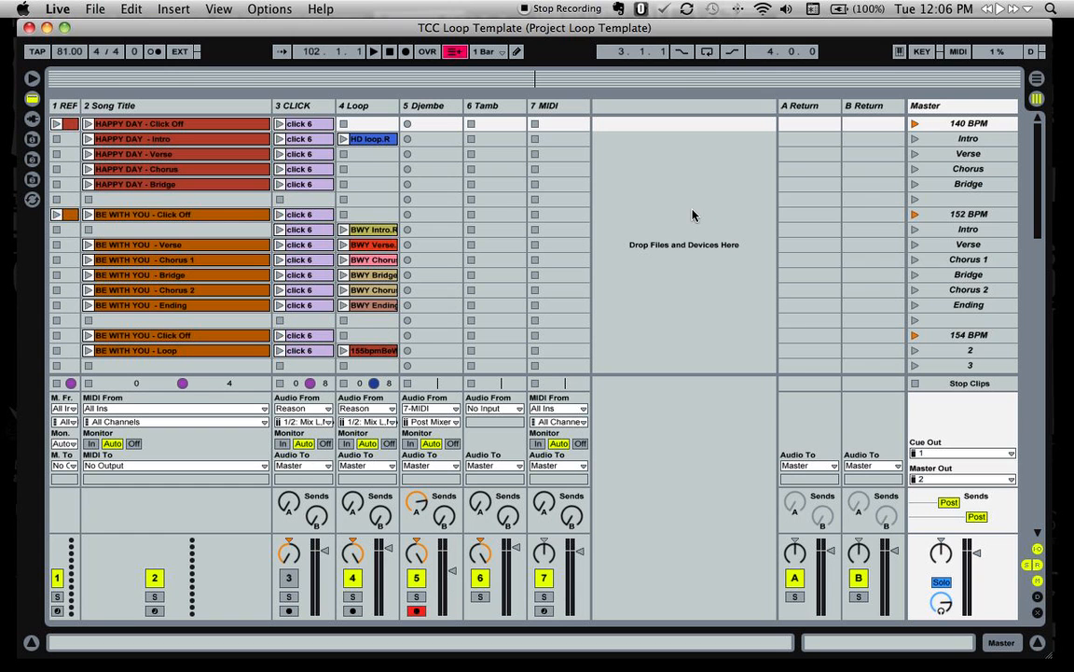
{"action": "mouse_move", "coordinate": [739, 175]}
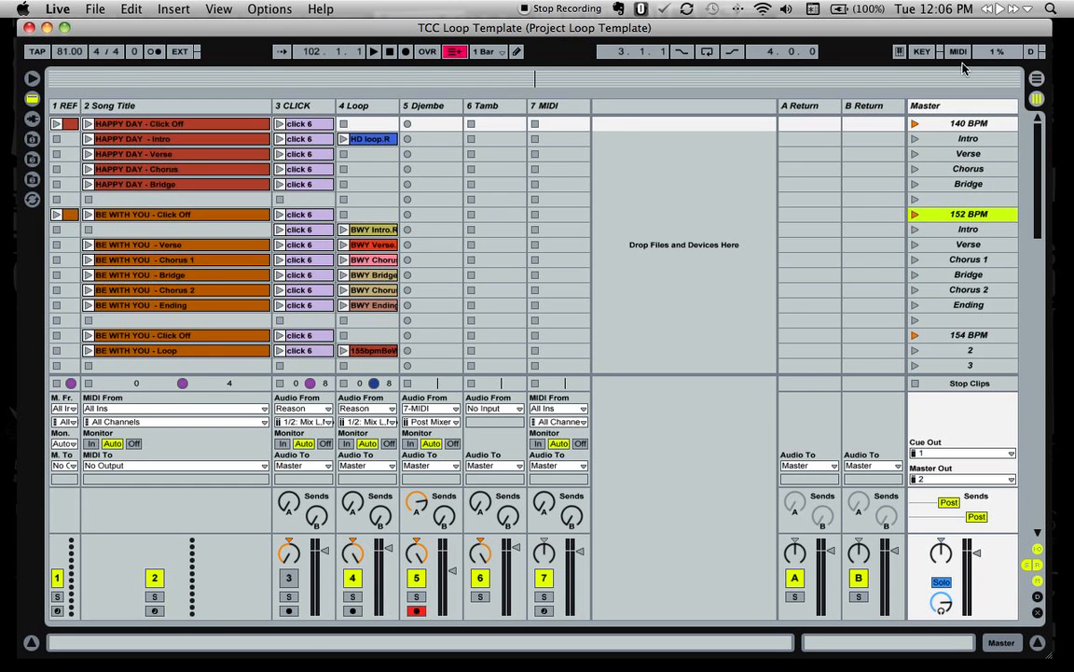
- Toggle MIDI Map Mode, then enter Key Map Mode for computer-key assignments
{"action": "left_click", "coordinate": [958, 53]}
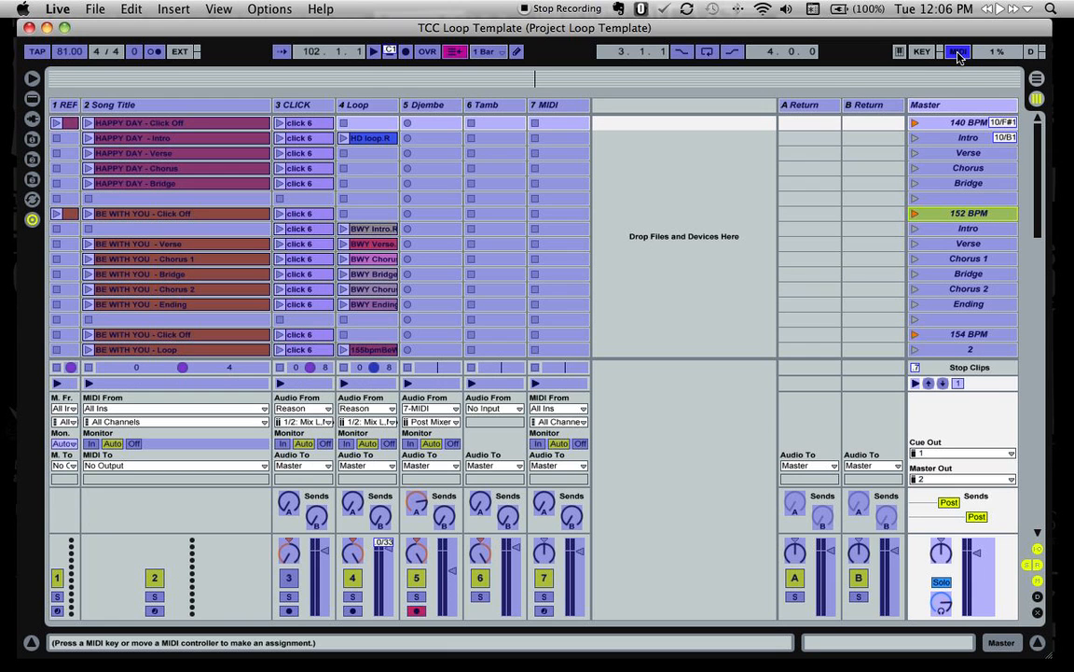
{"action": "left_click", "coordinate": [922, 52]}
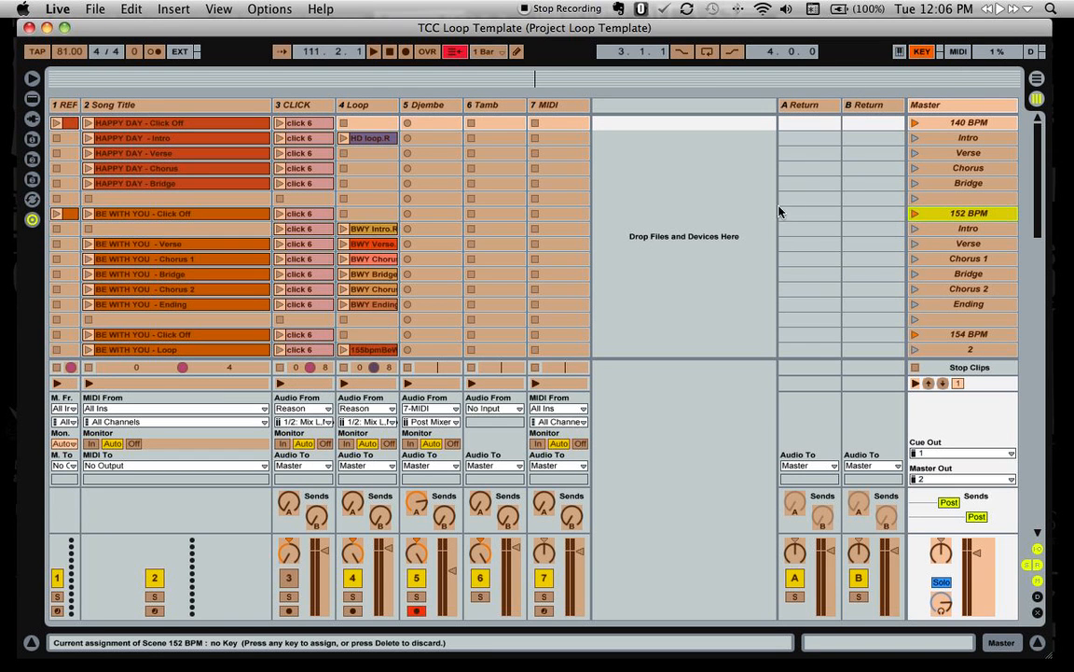
{"action": "mouse_move", "coordinate": [729, 200]}
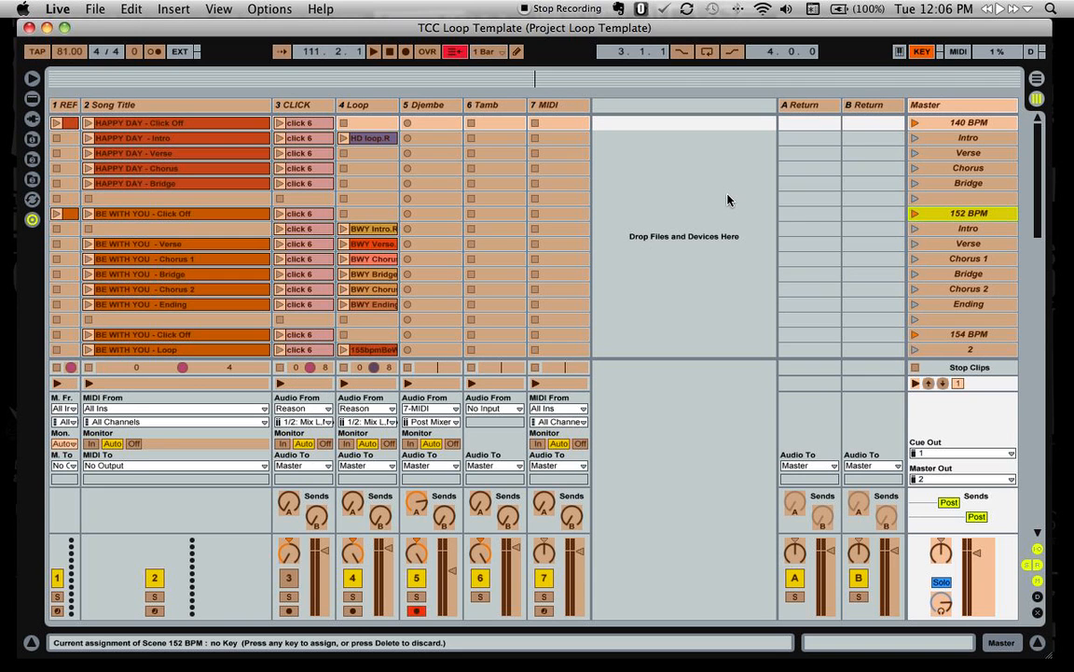
{"action": "mouse_move", "coordinate": [884, 104]}
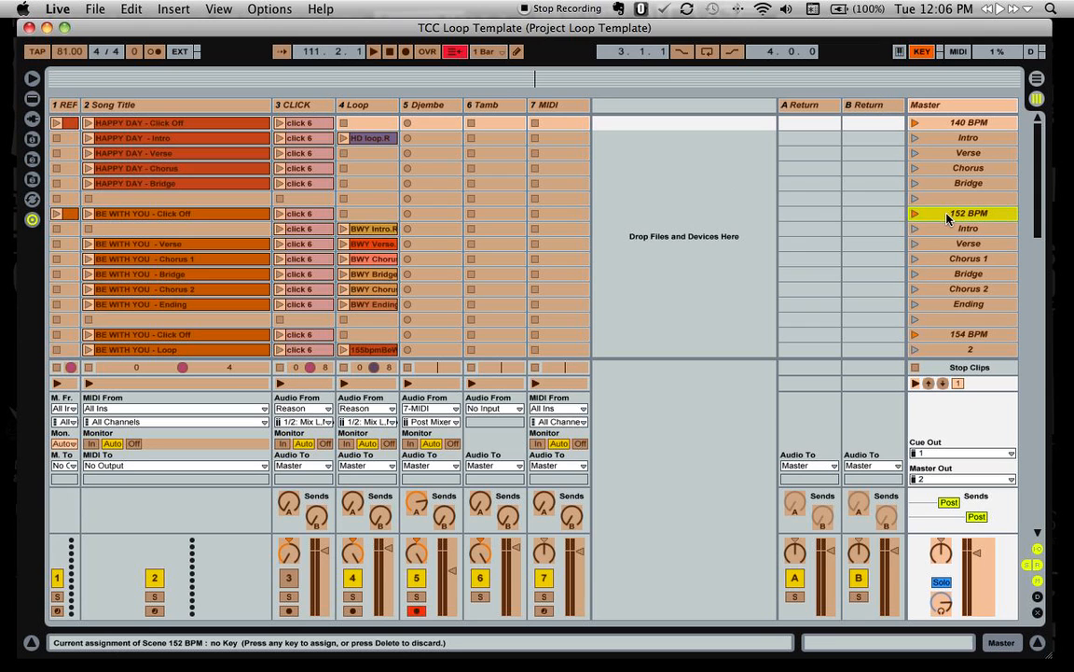
{"action": "mouse_move", "coordinate": [948, 220]}
{"action": "type", "text": "q"}
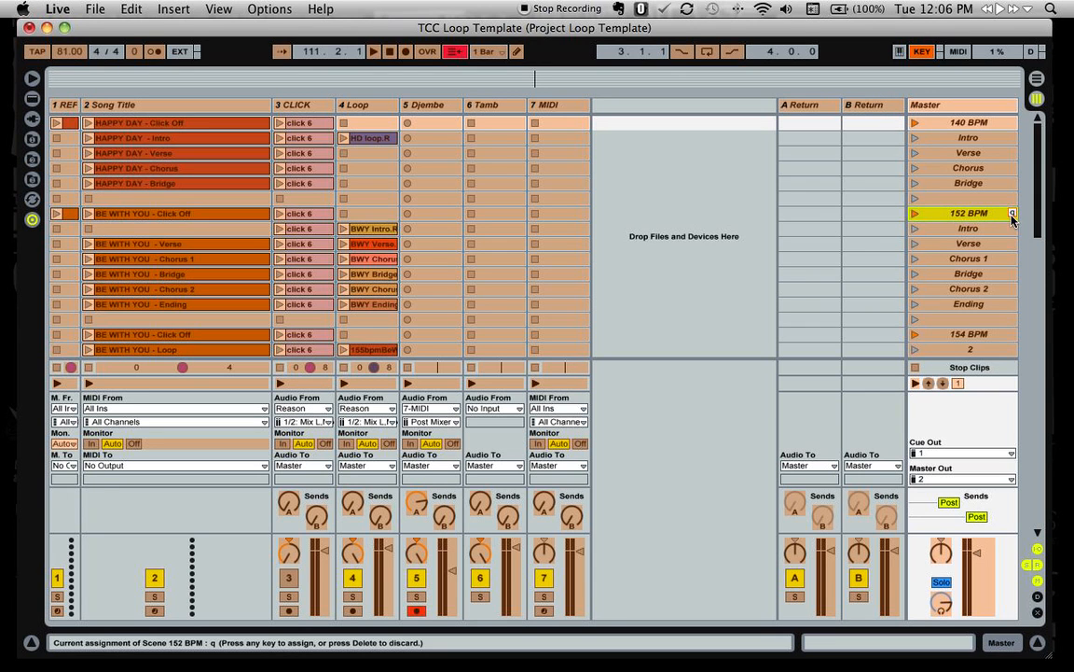
- Assign key w to the Intro scene and e to Verse, then exit Key Map Mode
{"action": "left_click", "coordinate": [968, 227]}
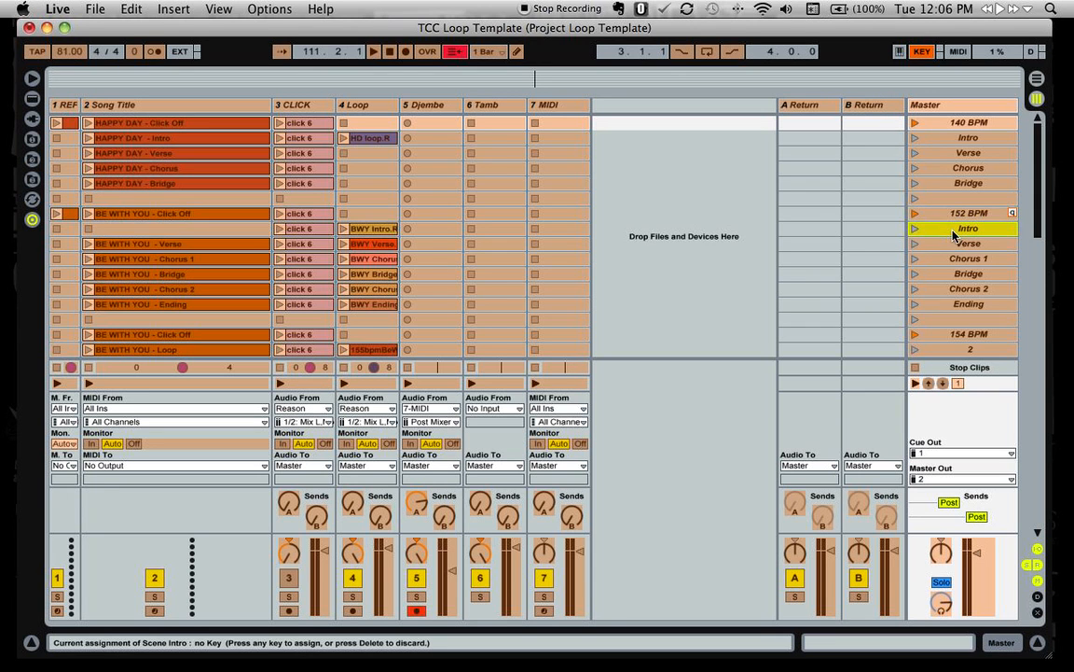
{"action": "key", "text": "w"}
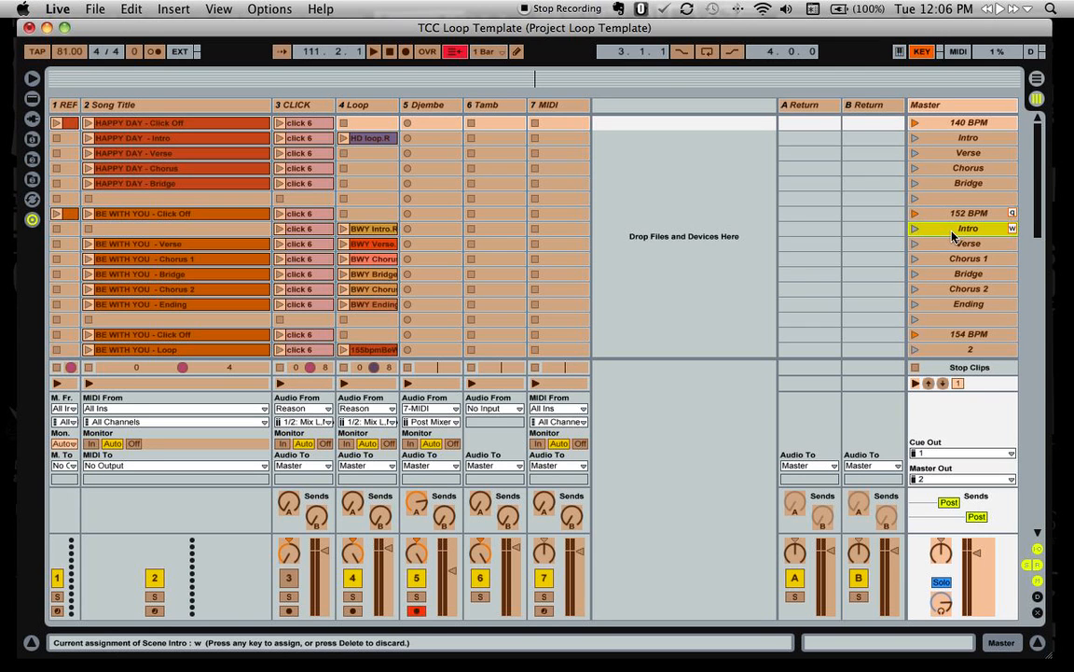
{"action": "left_click", "coordinate": [968, 243]}
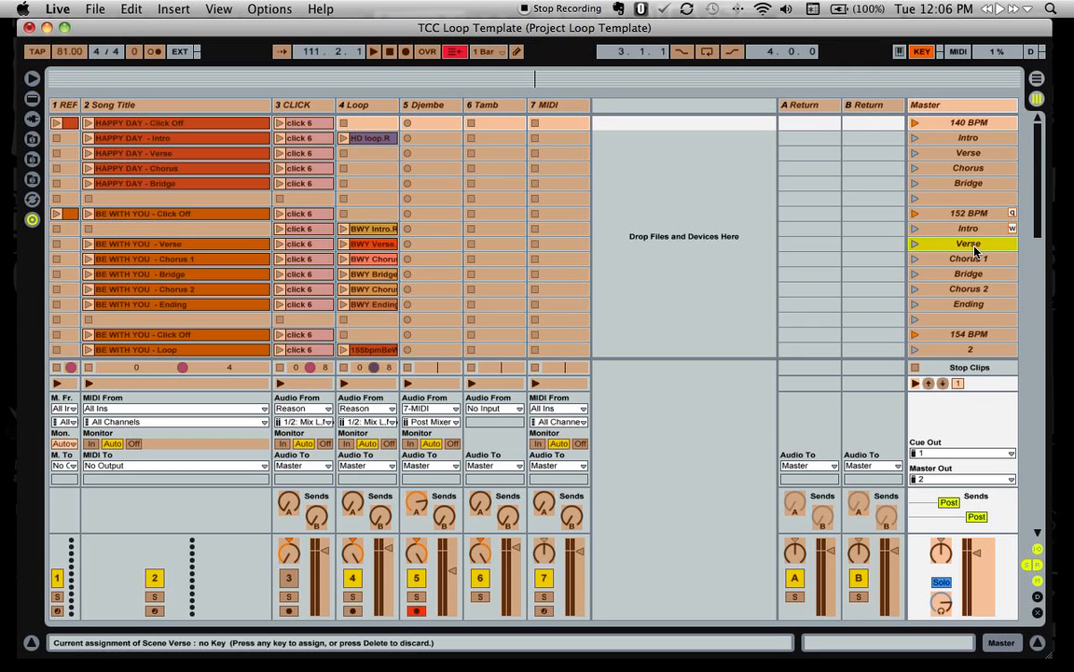
{"action": "key", "text": "e"}
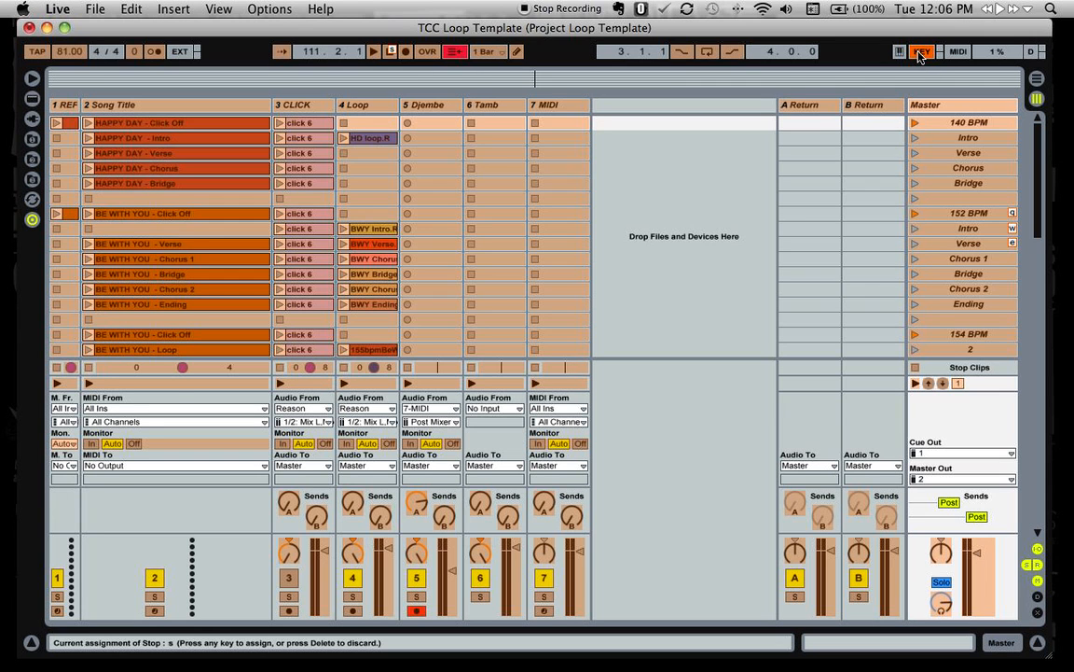
{"action": "left_click", "coordinate": [922, 52]}
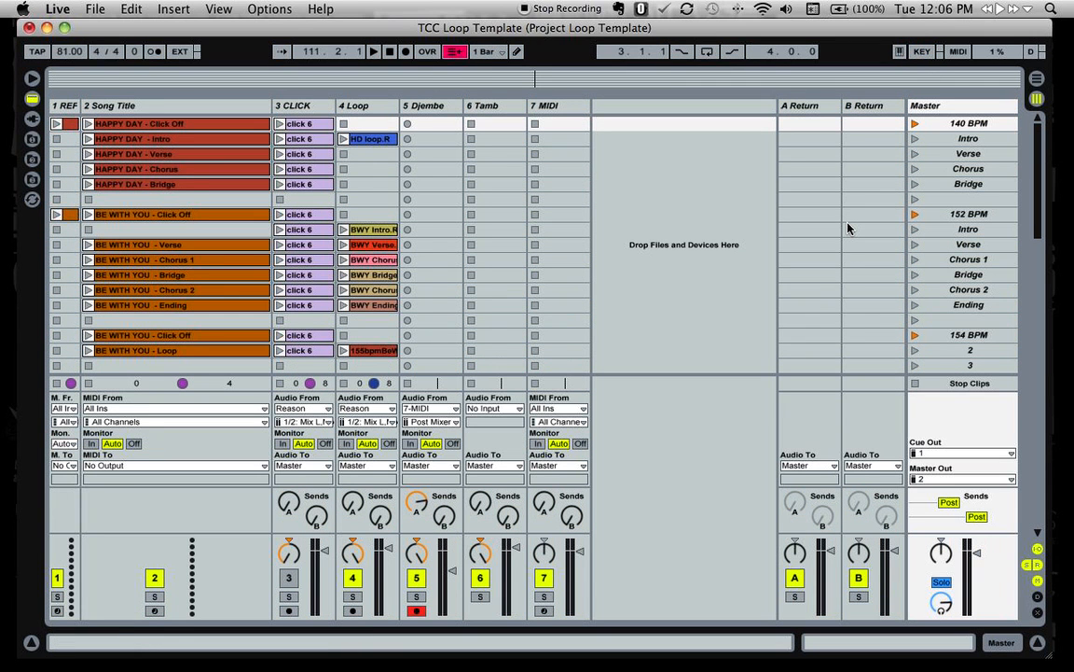
- Launch the Verse scene at 152 BPM and re-enter MIDI Map Mode
{"action": "left_click", "coordinate": [914, 212]}
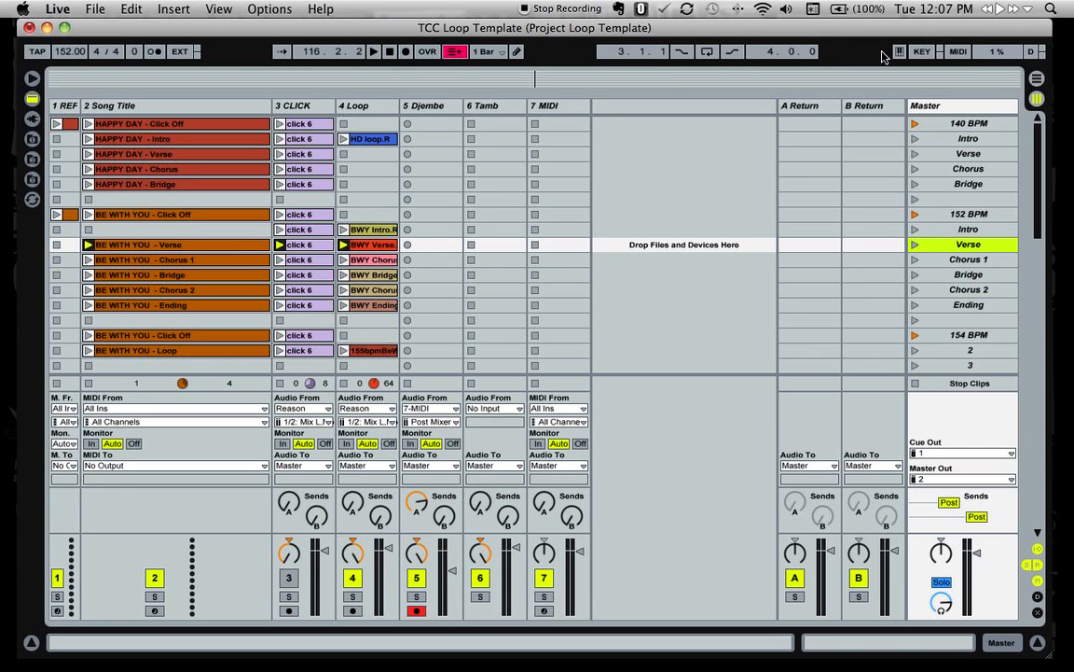
{"action": "left_click", "coordinate": [959, 52]}
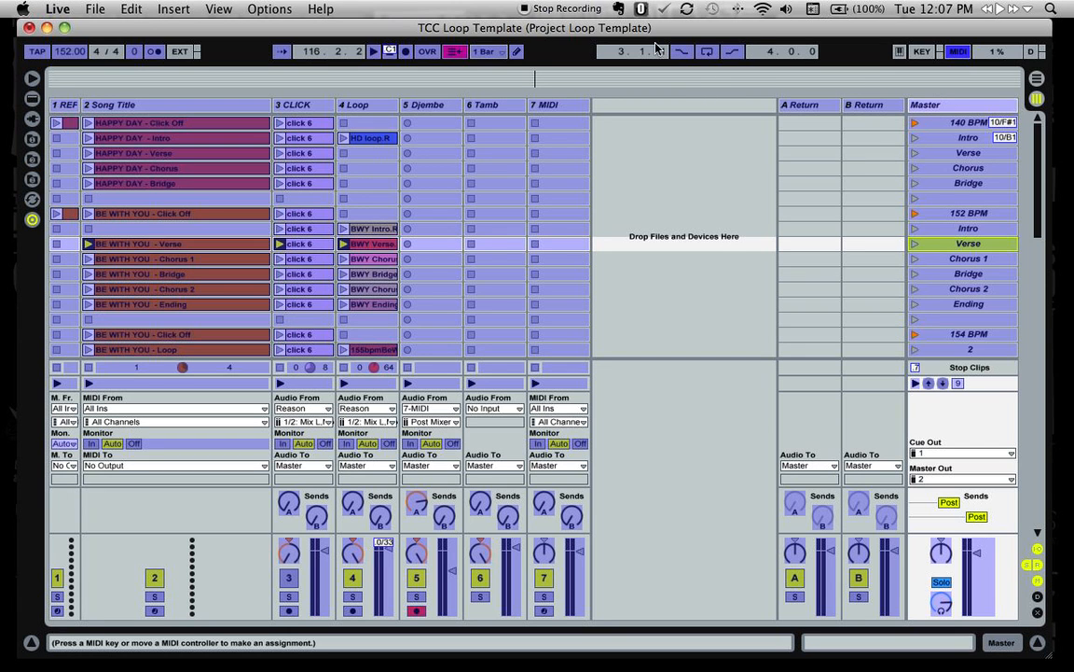
{"action": "mouse_move", "coordinate": [557, 9]}
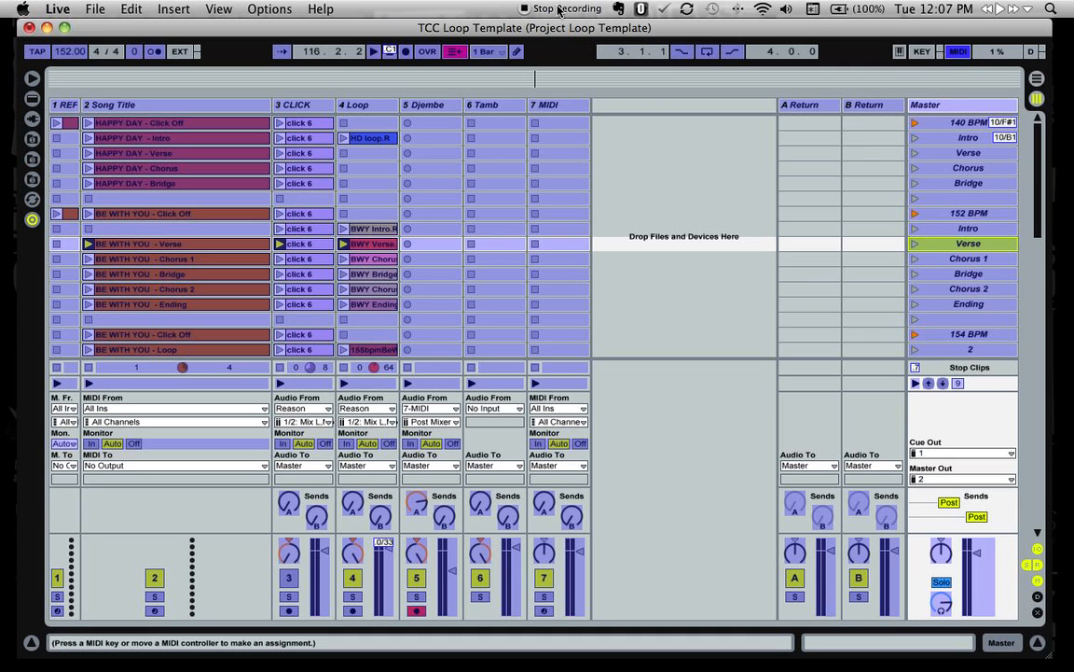